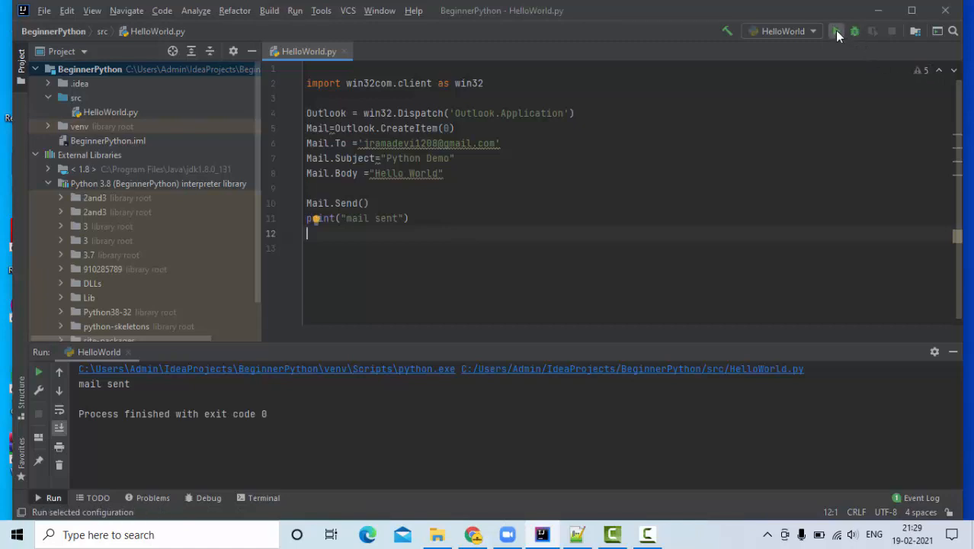
Rerun the HelloWorld email script, which fails with 'Operation aborted' at Mail.Send().
{"action": "left_click", "coordinate": [836, 30]}
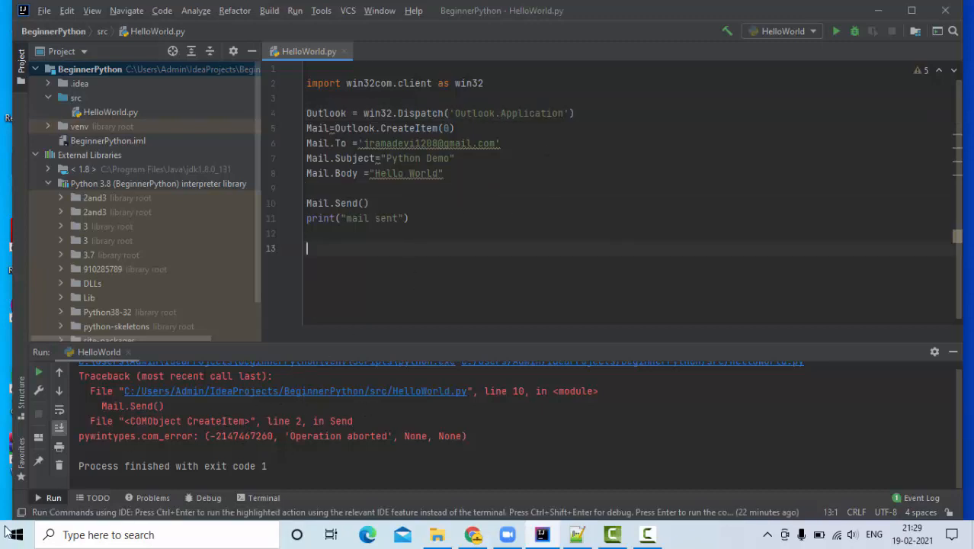
Launch Outlook from Start search and change Mail.To to the new Gmail recipient address.
{"action": "type", "text": "ou"}
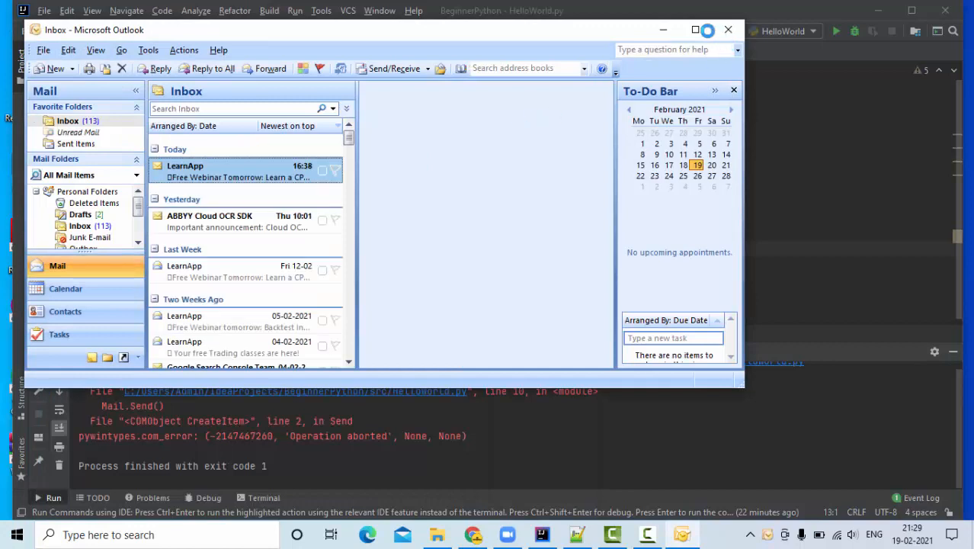
{"action": "left_click", "coordinate": [543, 534]}
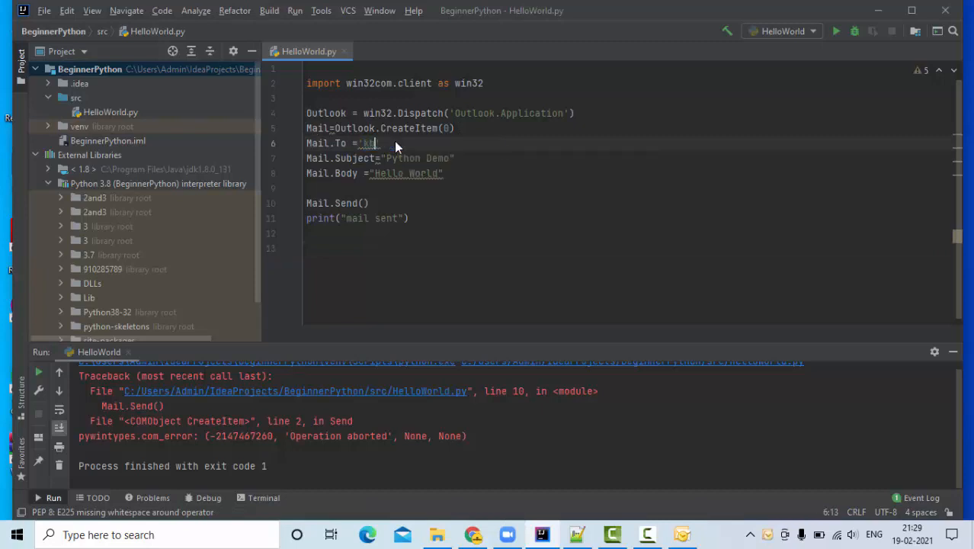
{"action": "type", "text": "karthik5340"}
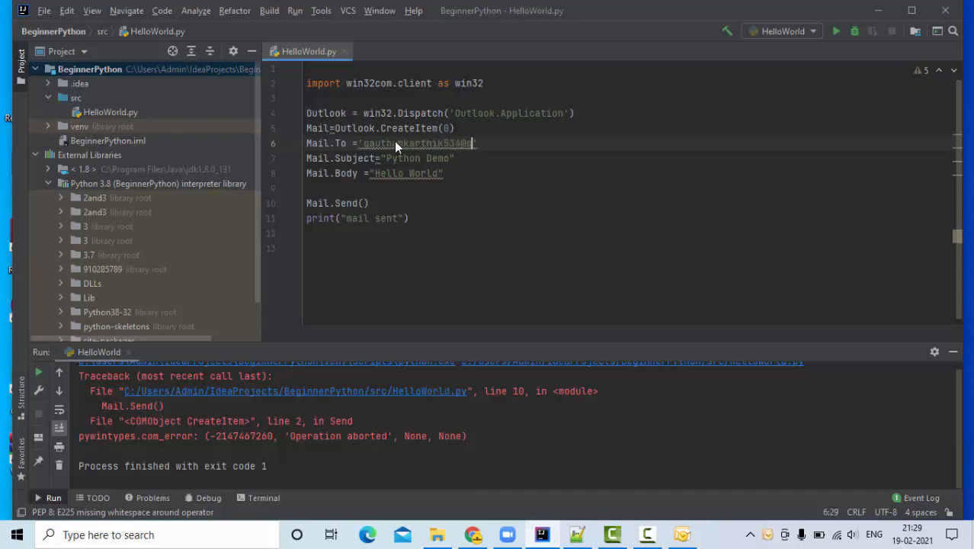
{"action": "type", "text": "gmail.com"}
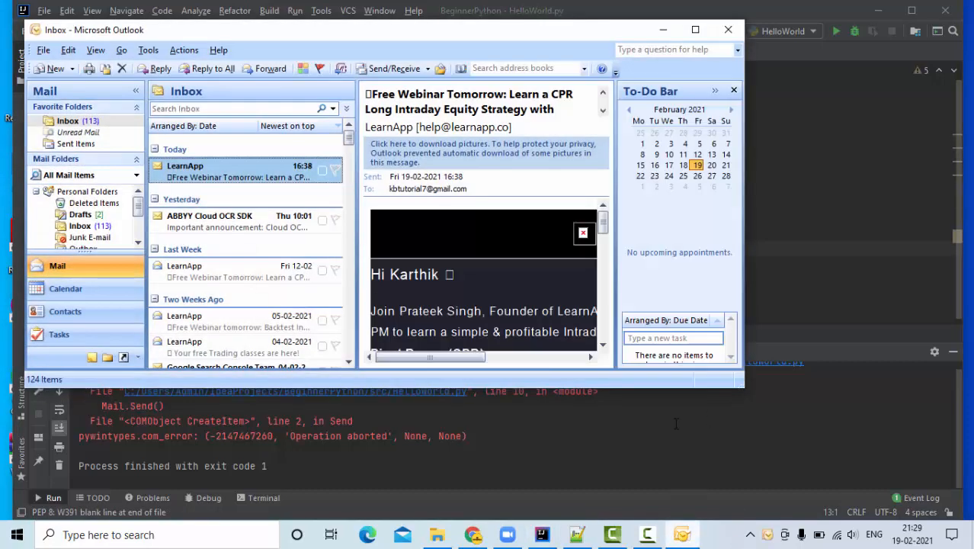
Close Outlook, relaunch Outlook 2007 via Start search 'out', and return to PyCharm.
{"action": "left_click", "coordinate": [727, 29]}
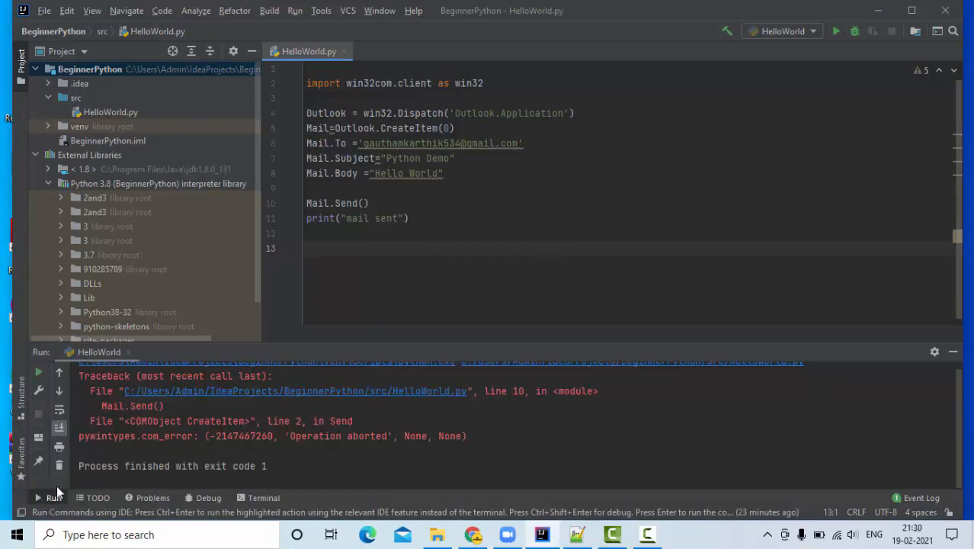
{"action": "type", "text": "out"}
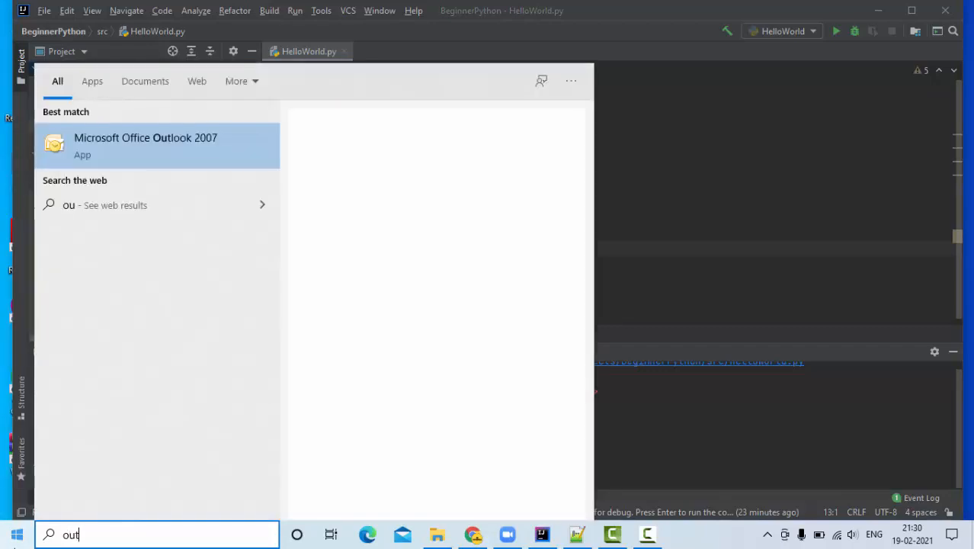
{"action": "type", "text": "t"}
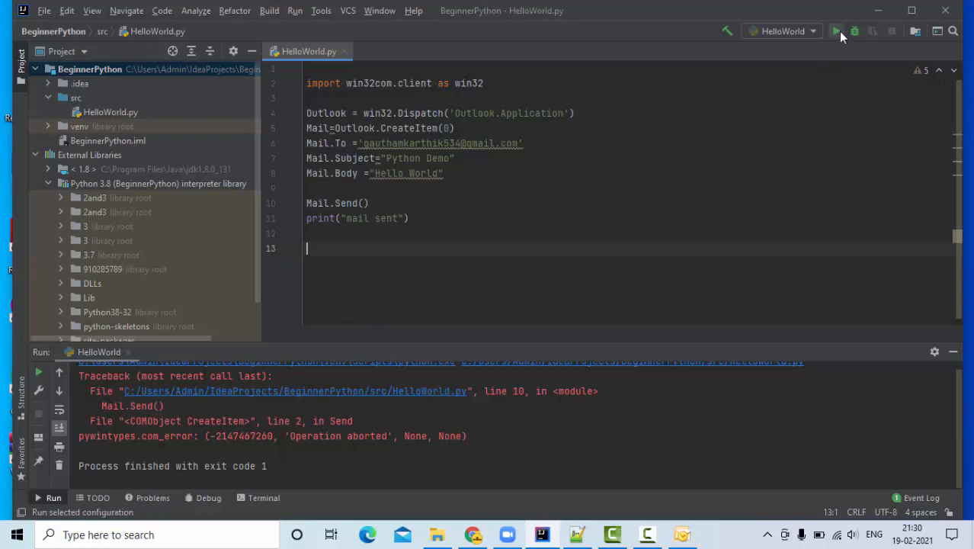
Run the script successfully ('mail sent') and confirm the Python Demo email in the Gmail inbox.
{"action": "left_click", "coordinate": [836, 30]}
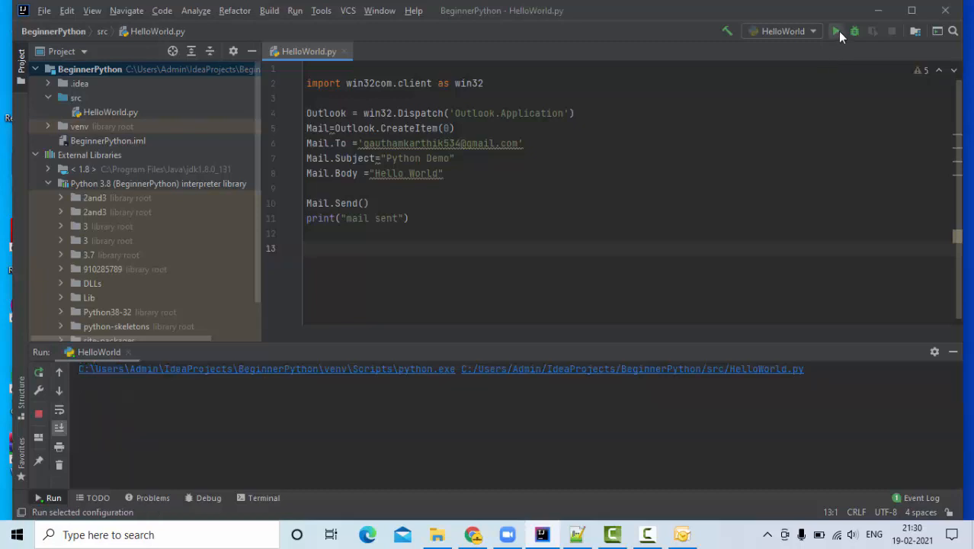
{"action": "left_click", "coordinate": [835, 30]}
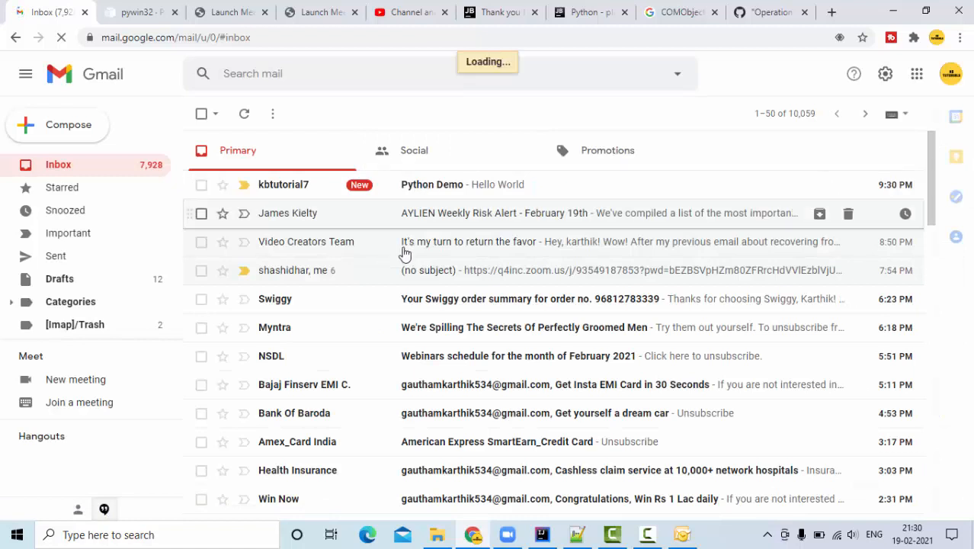
{"action": "left_click", "coordinate": [433, 183]}
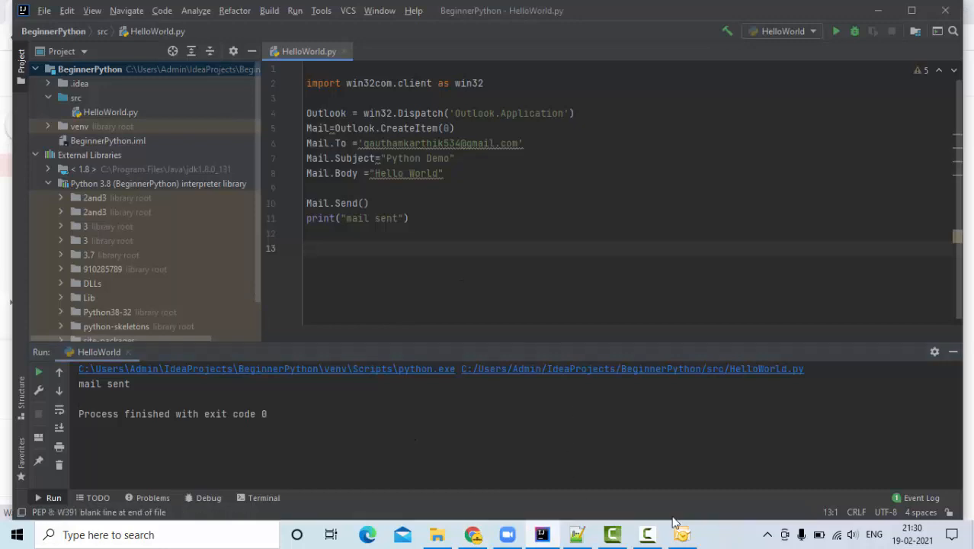
{"action": "mouse_move", "coordinate": [683, 533]}
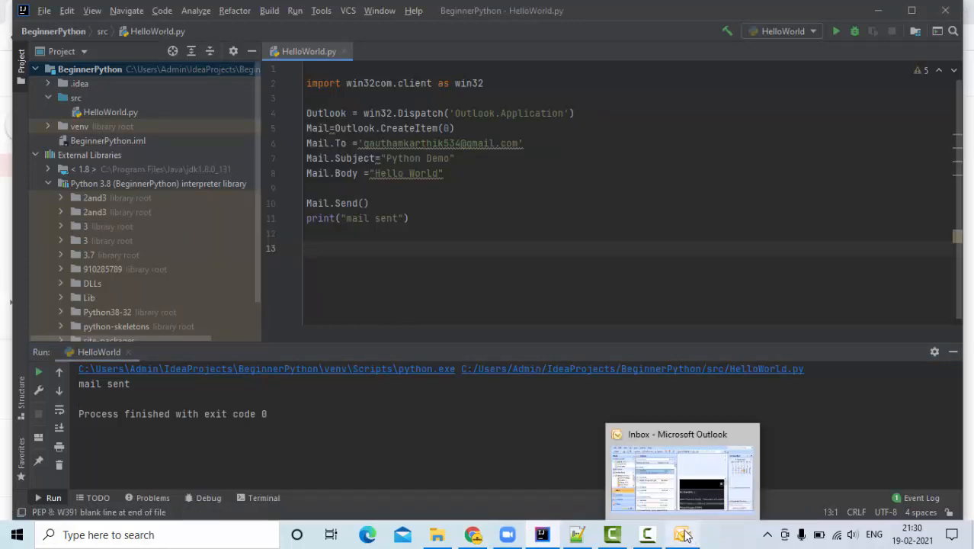
Close Outlook, add Mail.Display() above Mail.Send(), and run the updated script.
{"action": "left_click", "coordinate": [680, 473]}
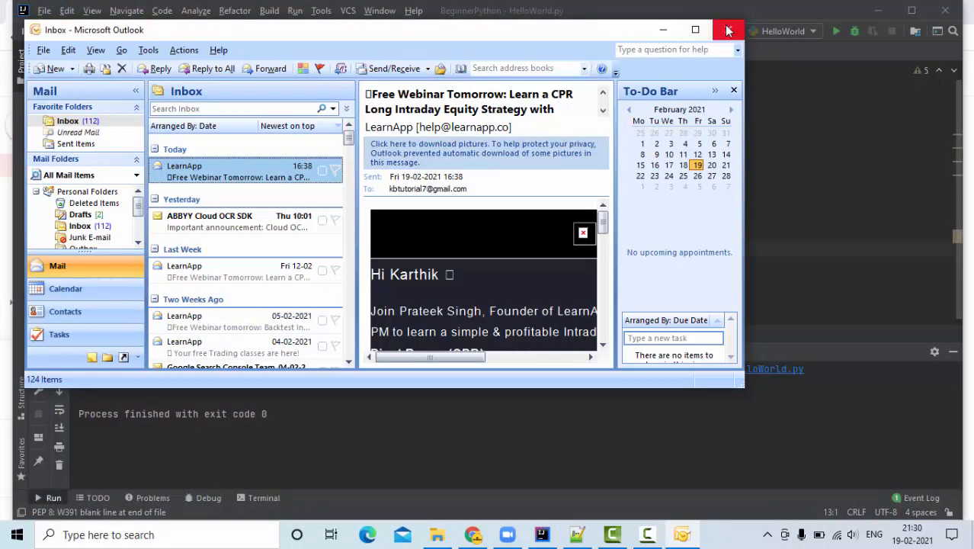
{"action": "mouse_move", "coordinate": [727, 31]}
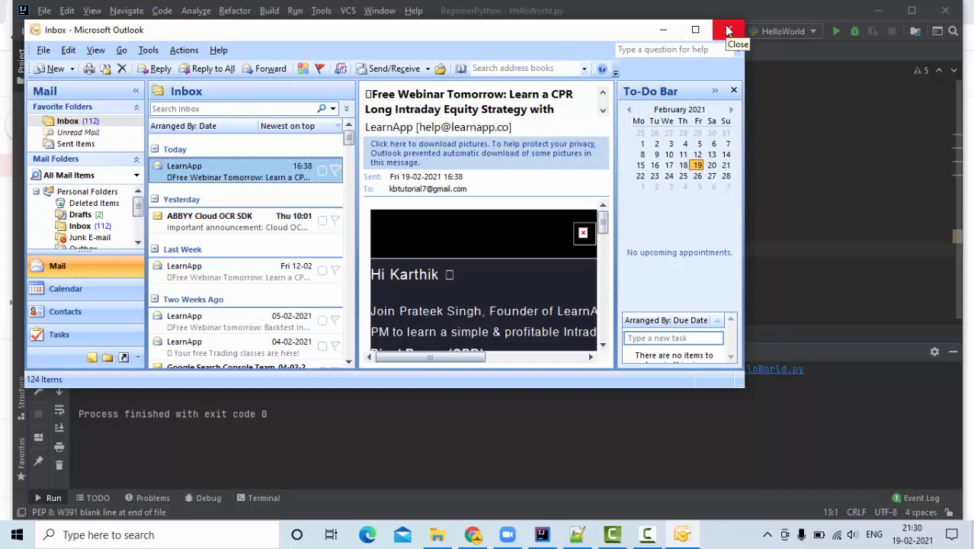
{"action": "left_click", "coordinate": [729, 30]}
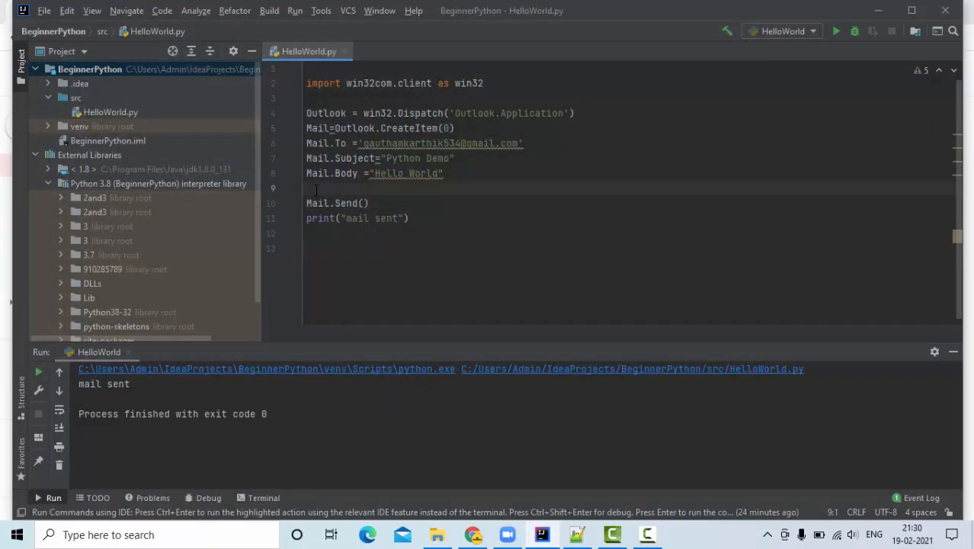
{"action": "type", "text": "Mail."}
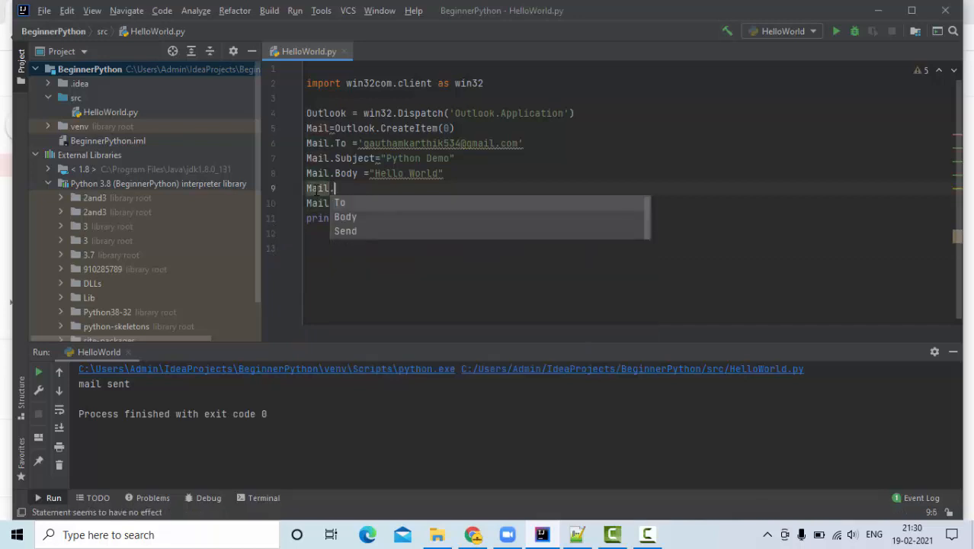
{"action": "type", "text": "Display"}
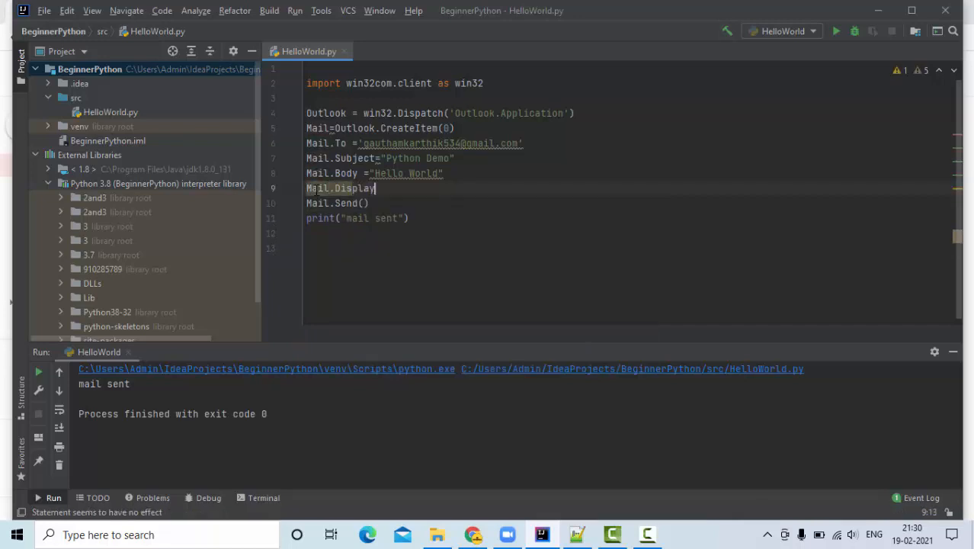
{"action": "type", "text": "()"}
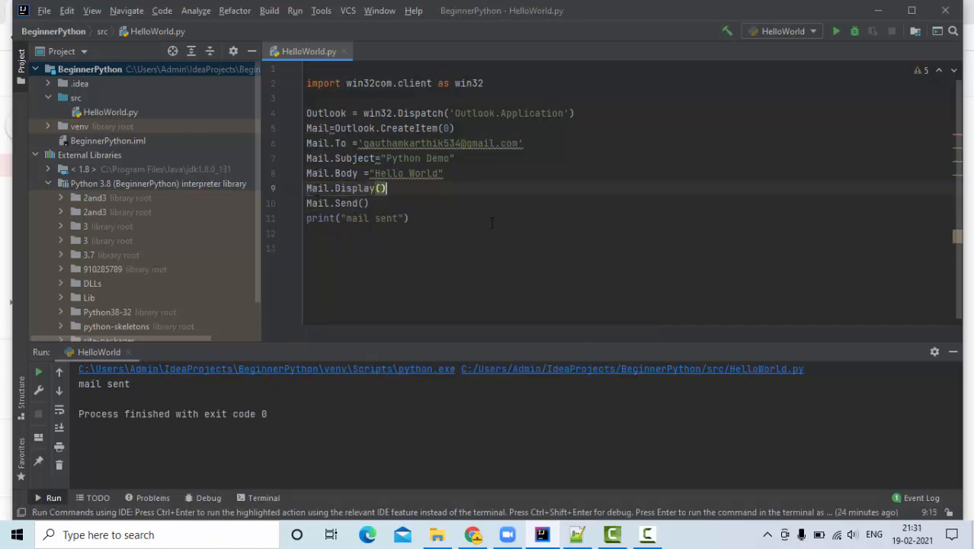
{"action": "left_click", "coordinate": [835, 31]}
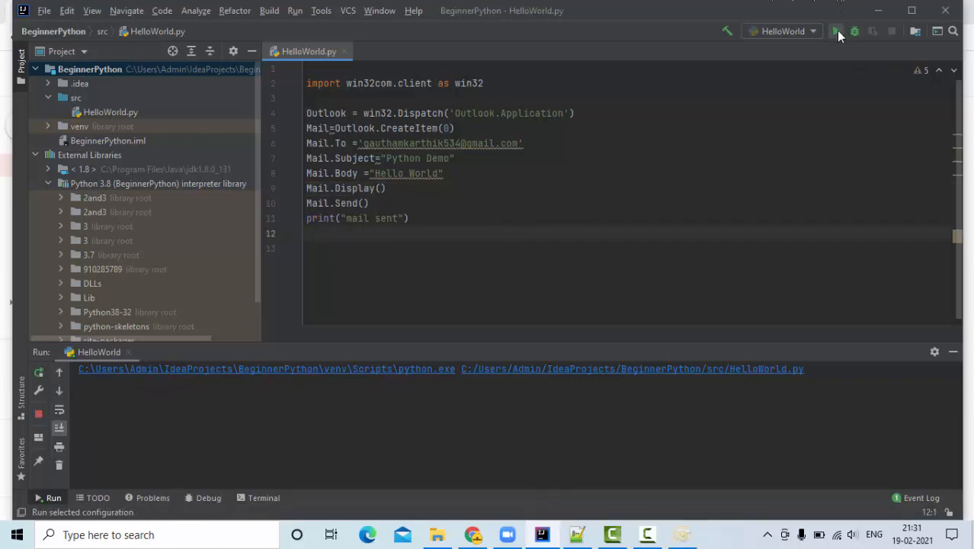
Run the script with Display(), read the newest Python Demo email in Gmail, and return to PyCharm.
{"action": "left_click", "coordinate": [835, 31]}
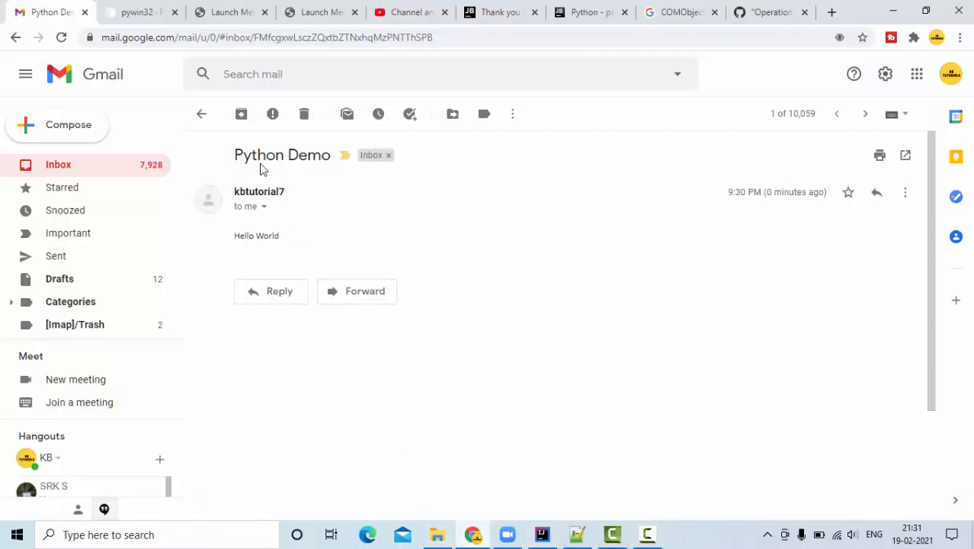
{"action": "left_click", "coordinate": [202, 113]}
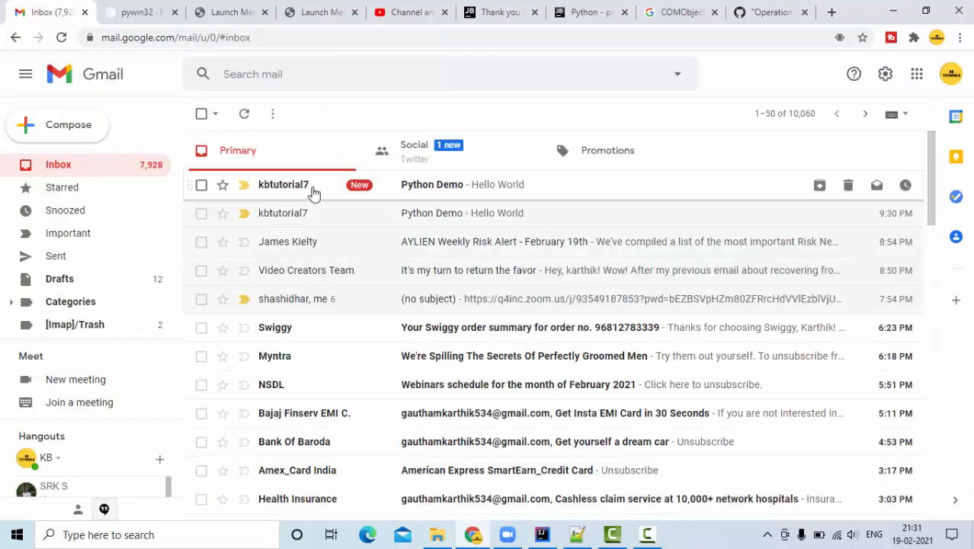
{"action": "mouse_move", "coordinate": [405, 198]}
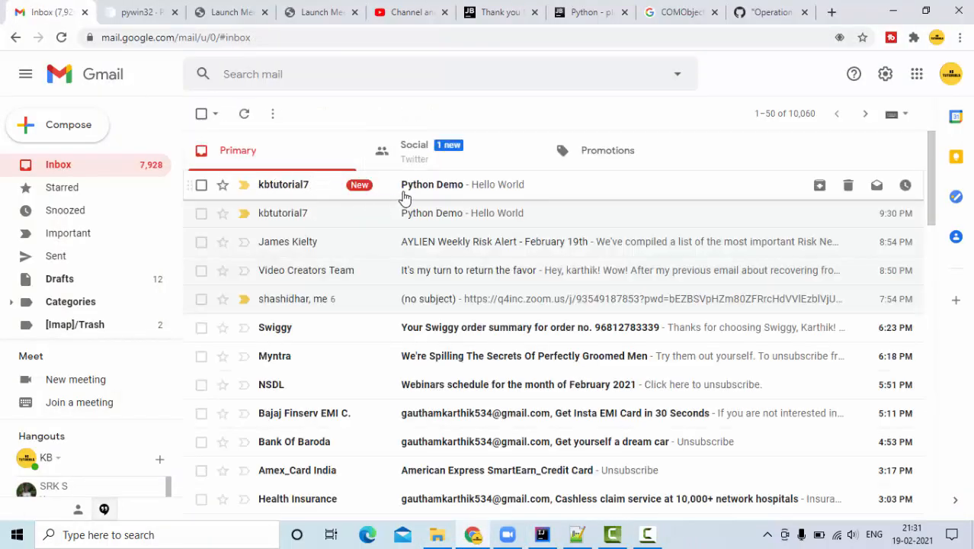
{"action": "left_click", "coordinate": [463, 183]}
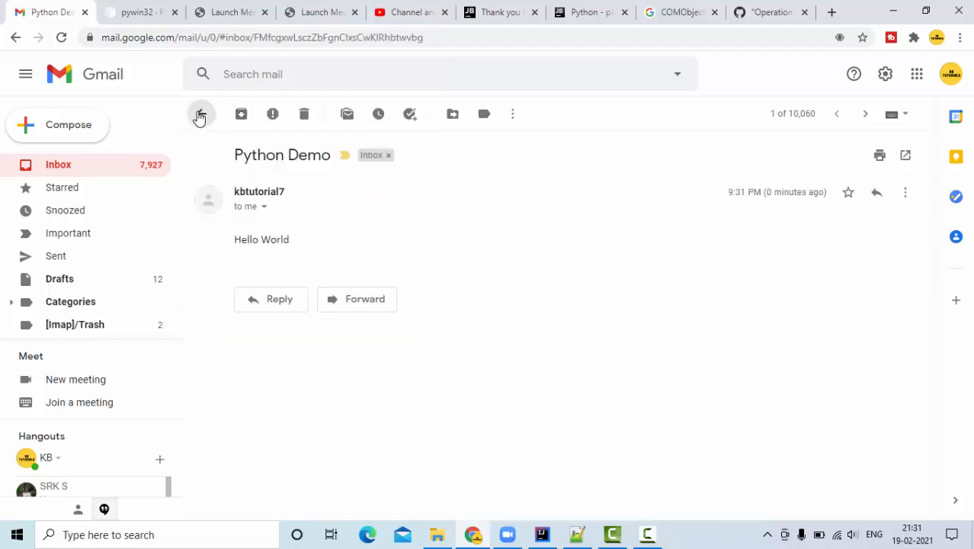
{"action": "left_click", "coordinate": [202, 113]}
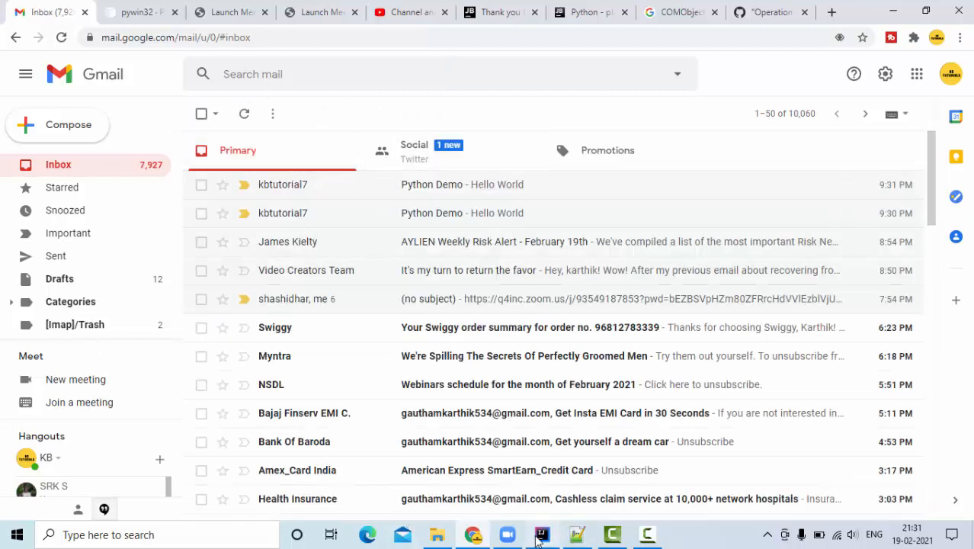
{"action": "left_click", "coordinate": [543, 534]}
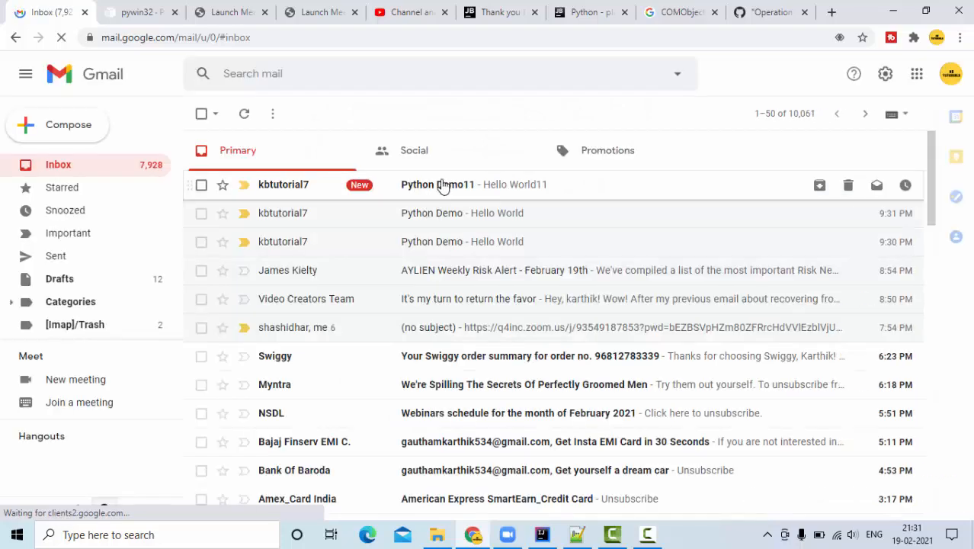
Read the Python Demo11 / Hello World11 email in Gmail and return to PyCharm's 'mail sent' output.
{"action": "left_click", "coordinate": [438, 184]}
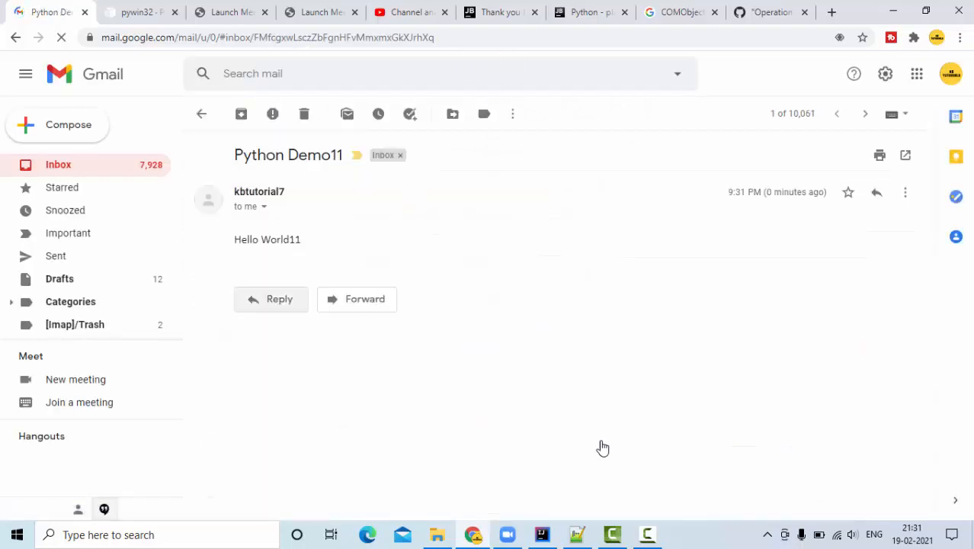
{"action": "left_click", "coordinate": [541, 534]}
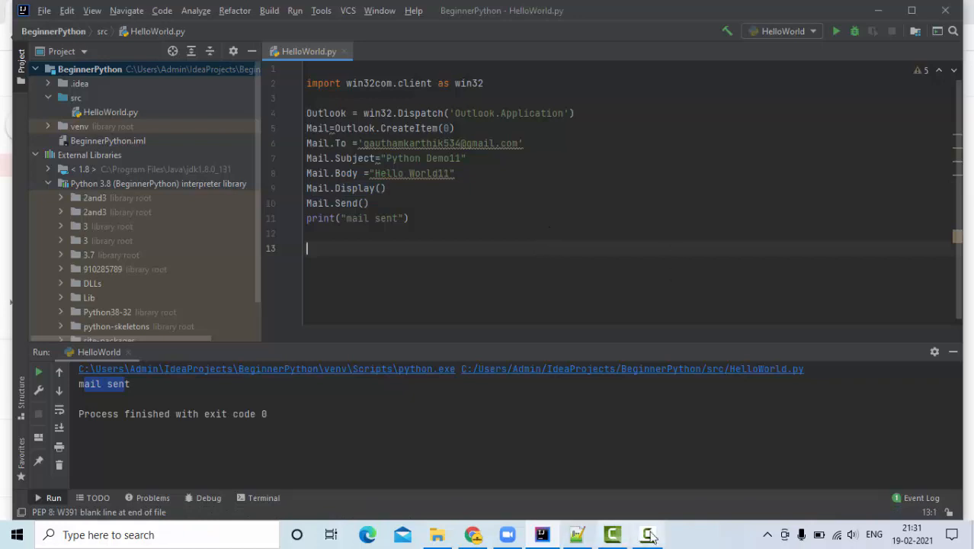
{"action": "left_click", "coordinate": [646, 533]}
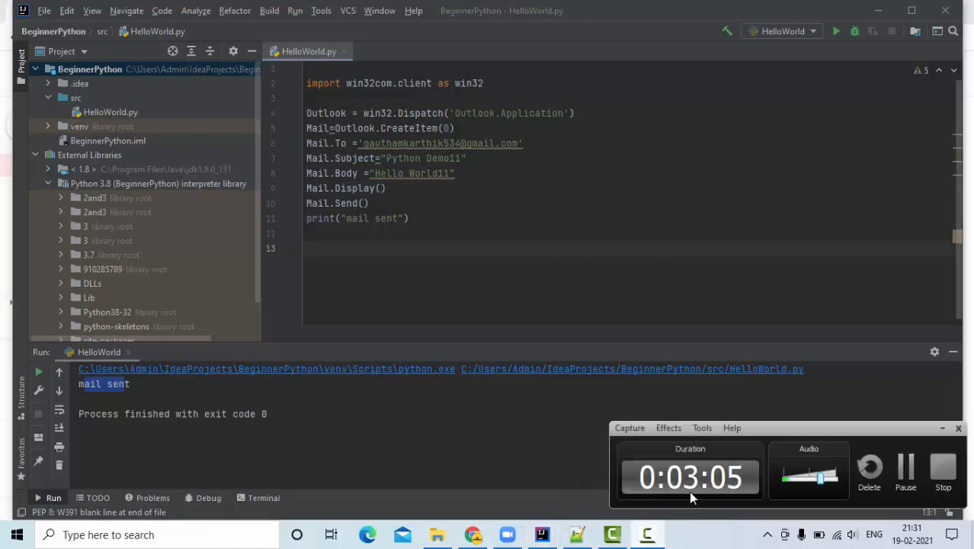